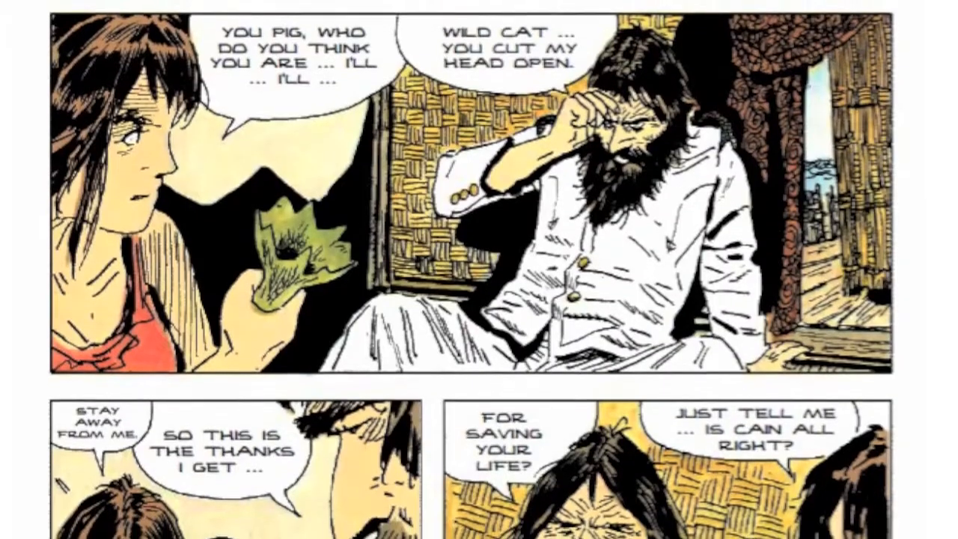
{"action": "scroll", "scroll_direction": "down", "scroll_amount": 3}
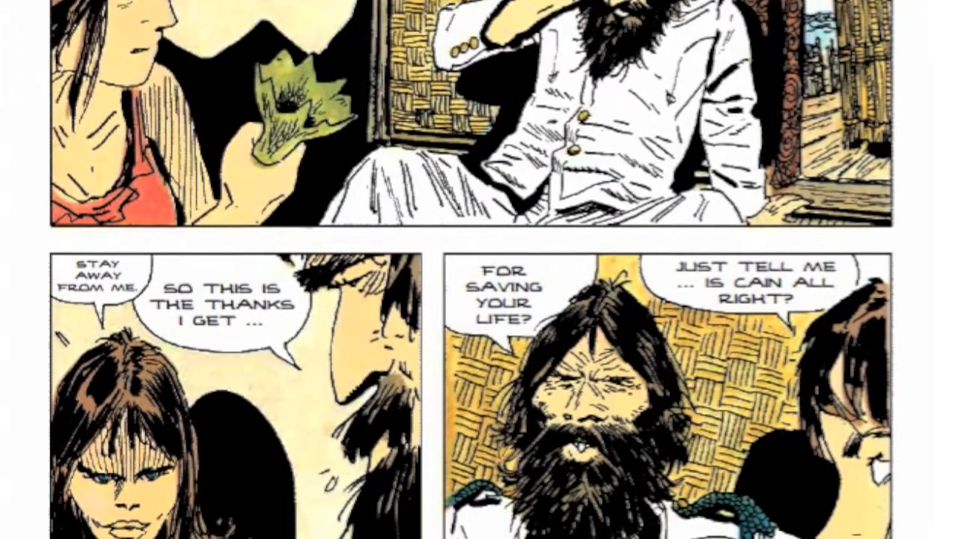
{"action": "scroll", "scroll_direction": "down", "scroll_amount": 3}
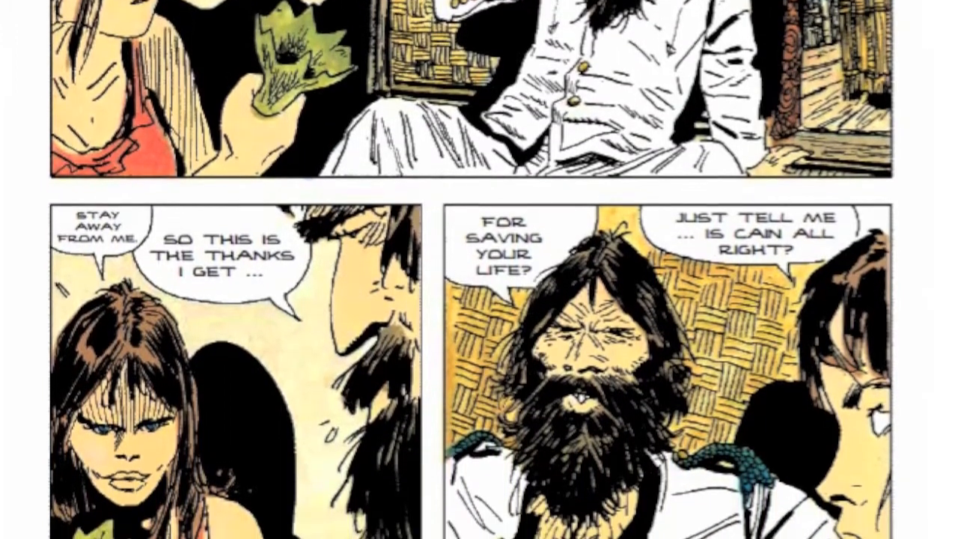